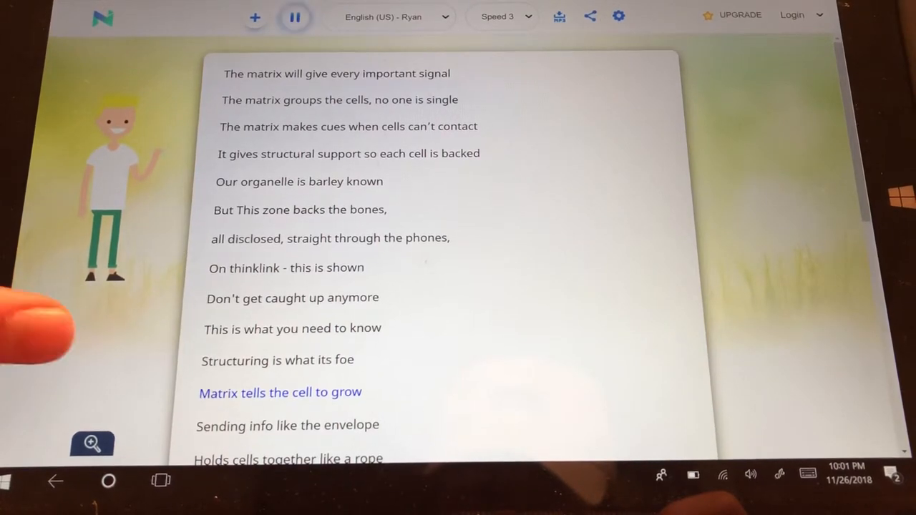
scroll("down", 3)
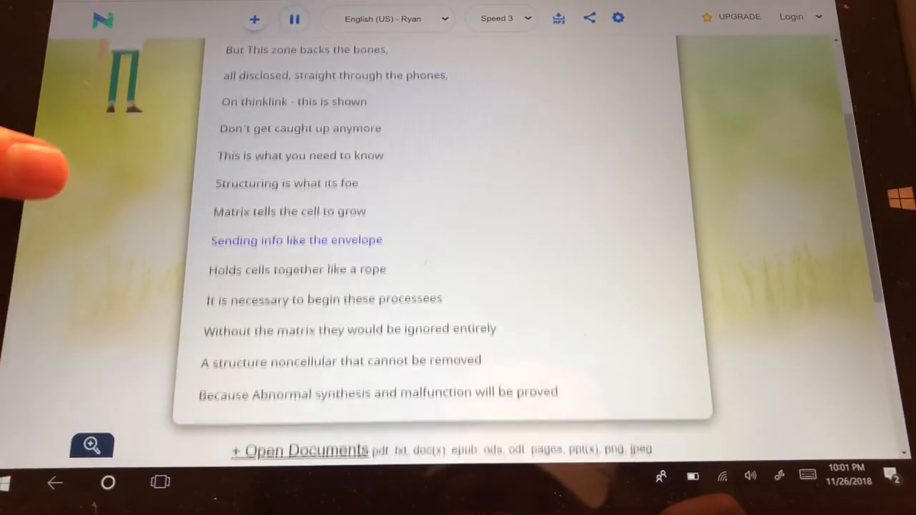